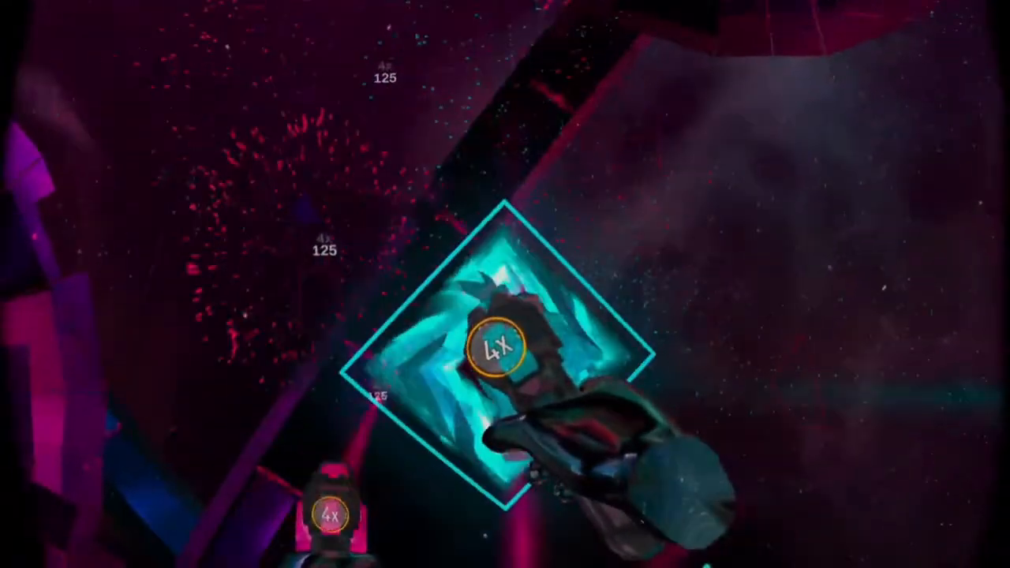
left_click(505, 347)
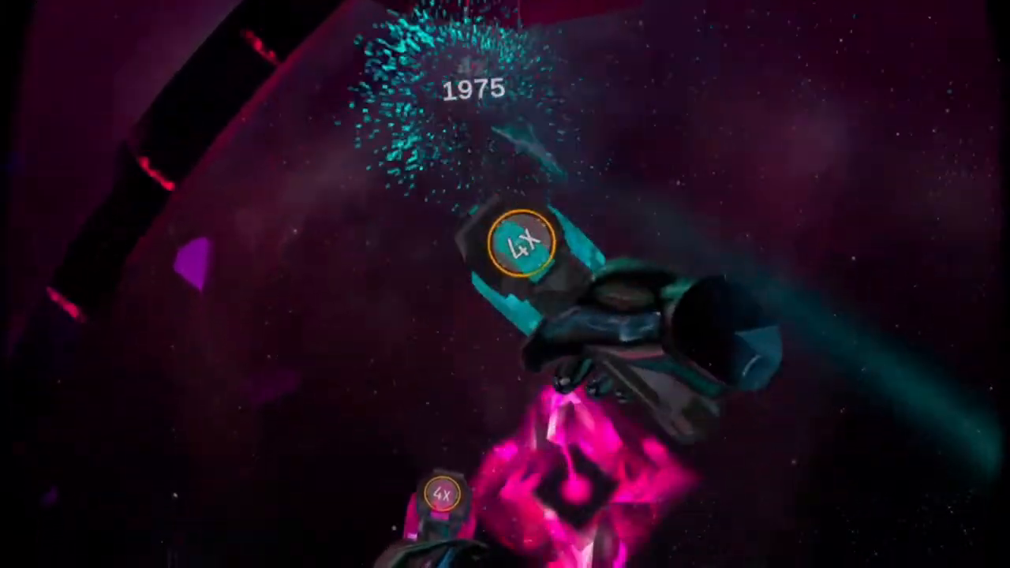